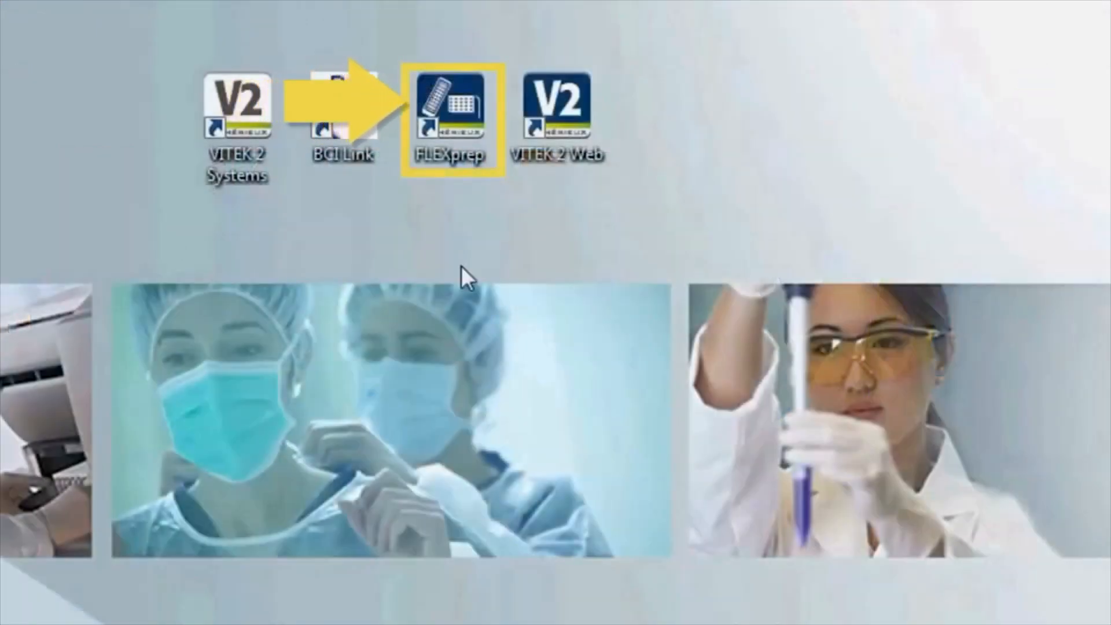
Launch FLEXprep from its desktop shortcut to reach the bioMérieux sign-on page.
double_click(450, 117)
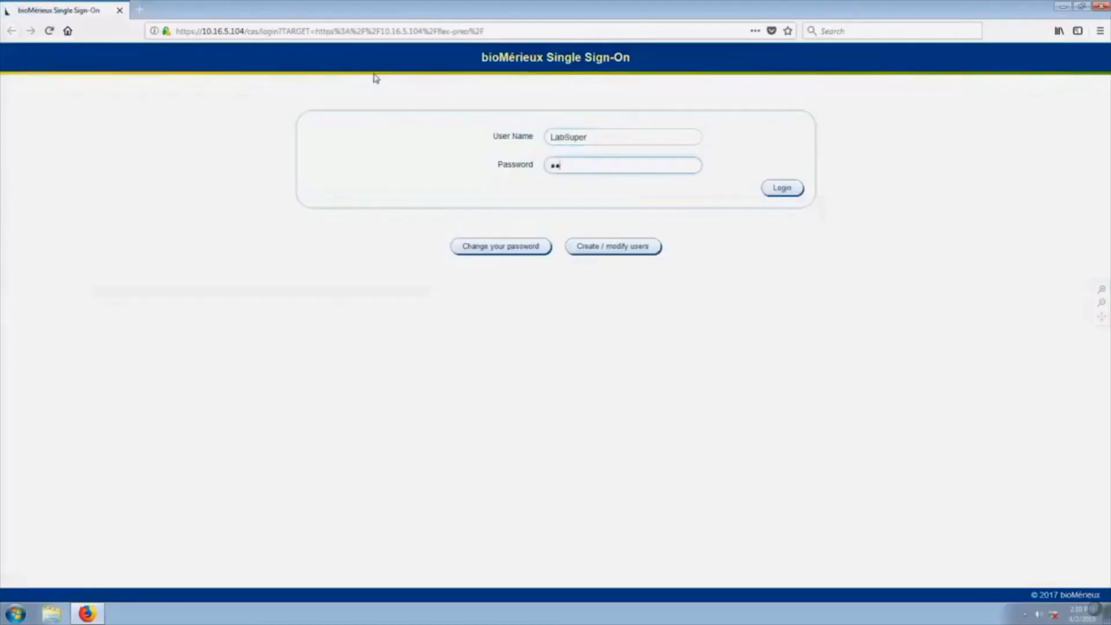
Log in with the pre-filled user name and password to open cassette preparation.
left_click(781, 187)
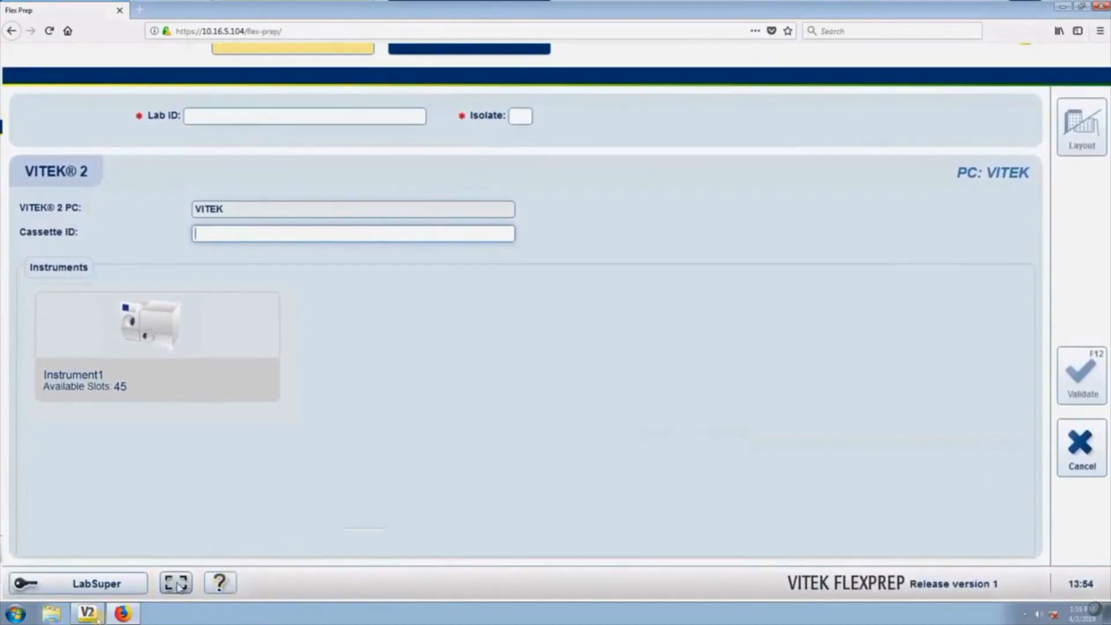
Enter cassette ID 04 to begin a new cassette.
left_click(175, 583)
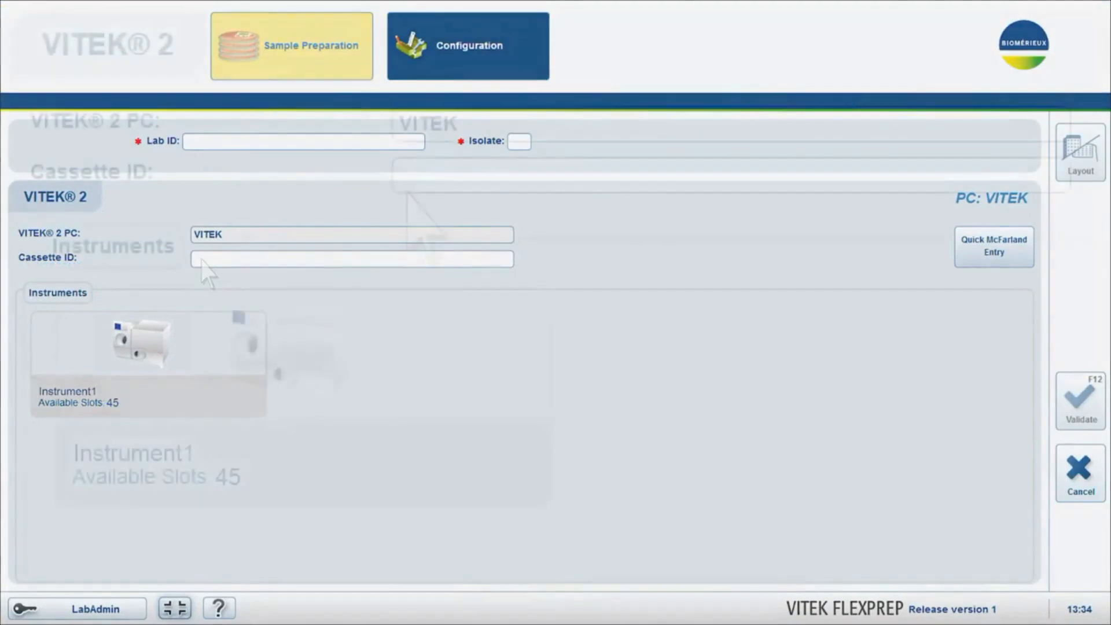
type("04")
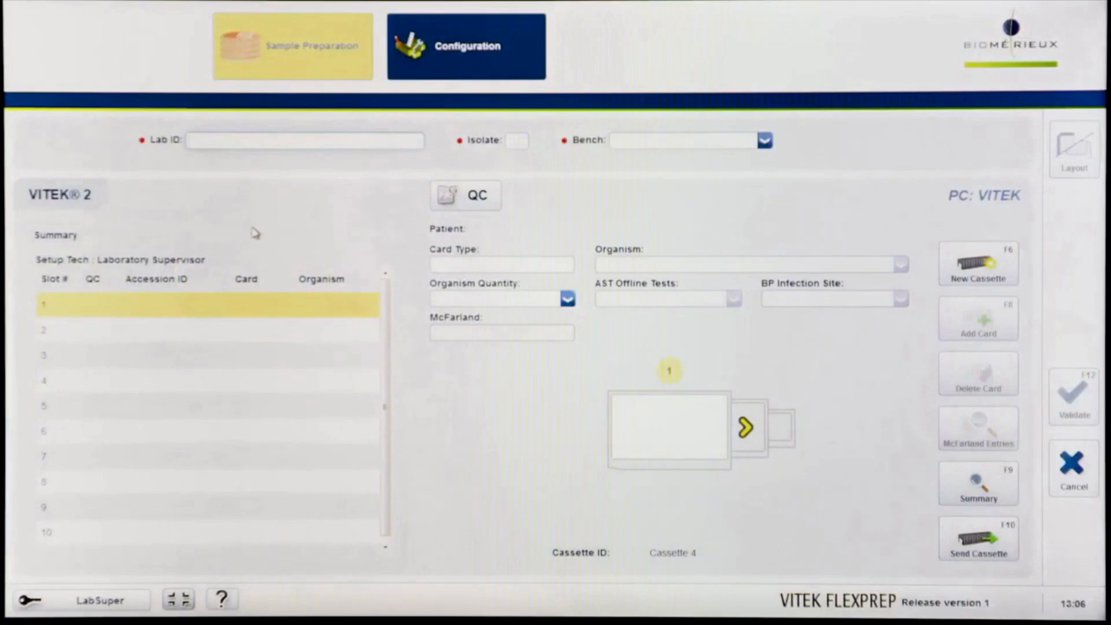
Choose the Urine bench for Cassette 4 with GN, GN and AST-GN69 in slots 1–3.
left_click(206, 389)
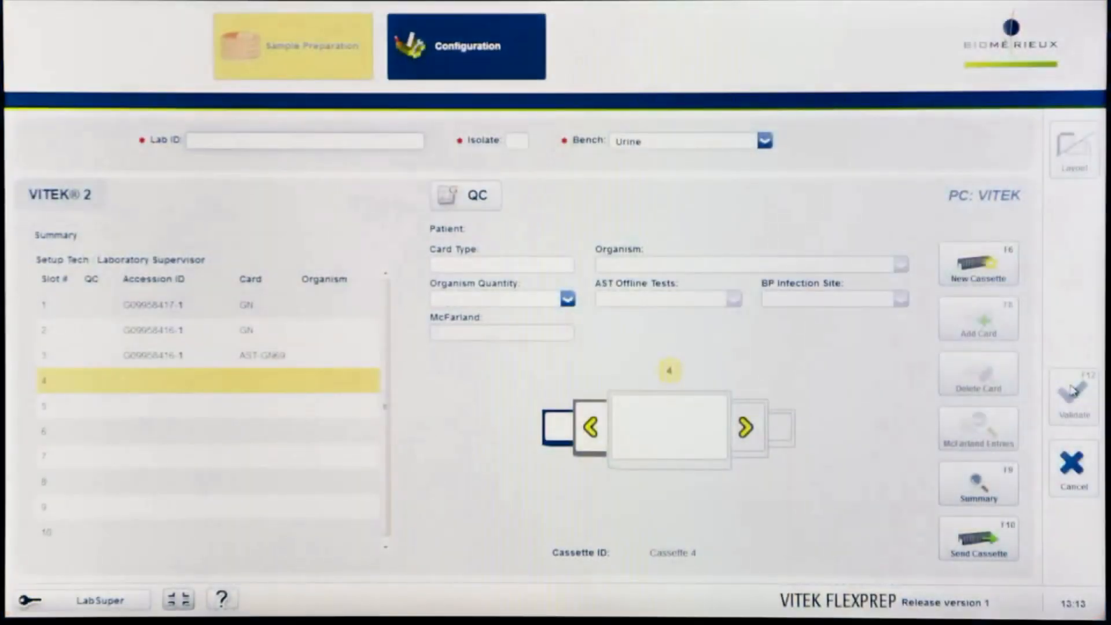
Enter lab ID G09958415 for the slot 4 AST-GP67 card, isolate 1.
left_click(305, 140)
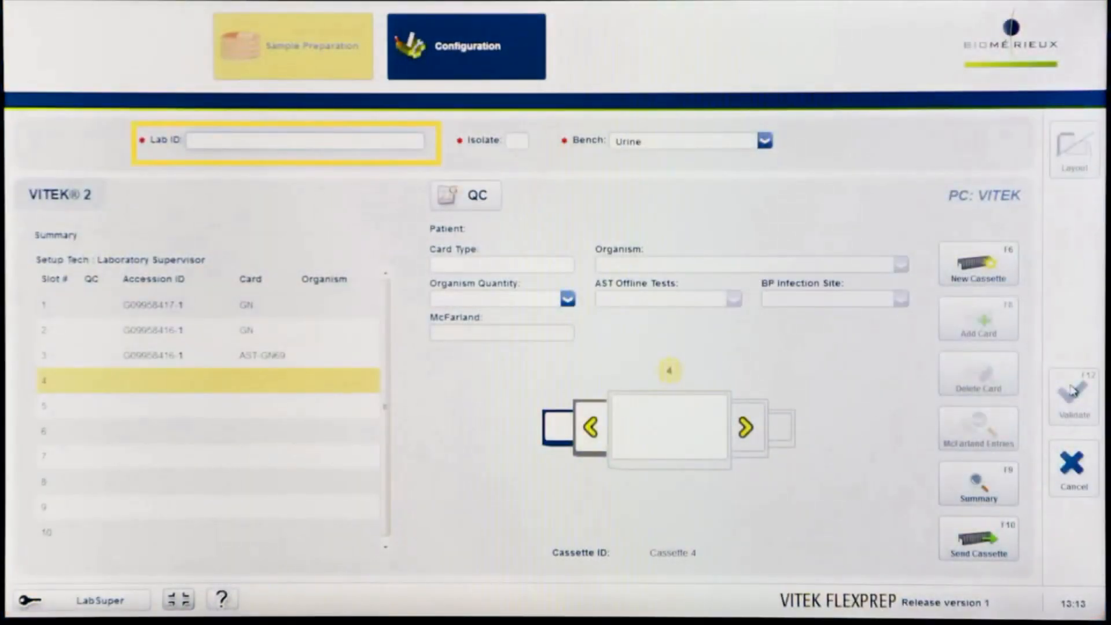
type("G09958415")
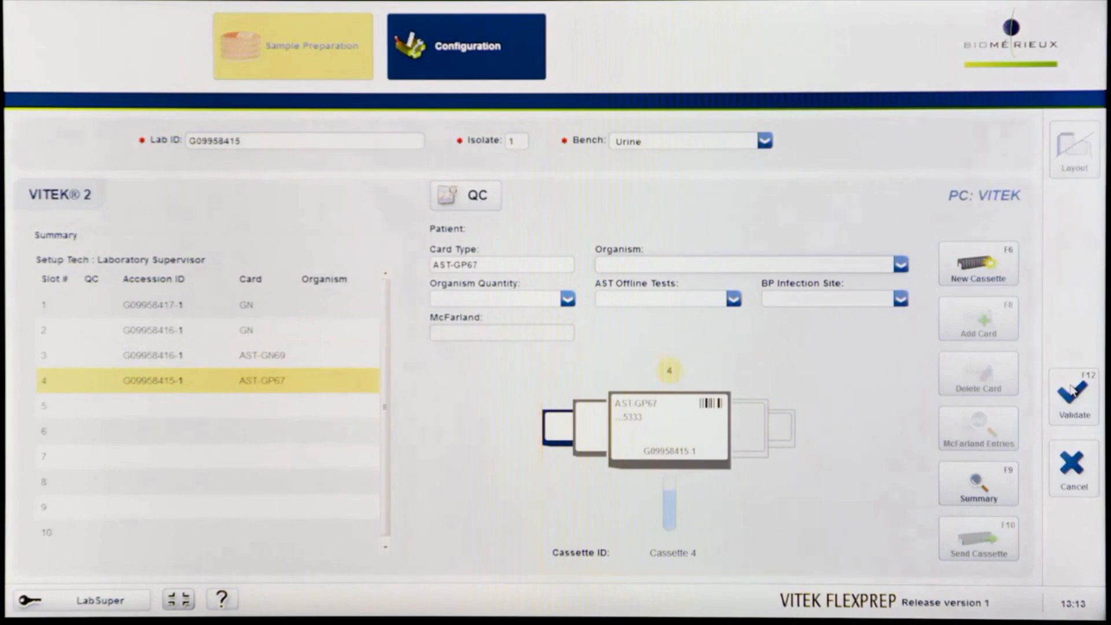
Filter the Organism list by 'staph' and select Staphylococcus aureus for slot 4.
left_click(747, 264)
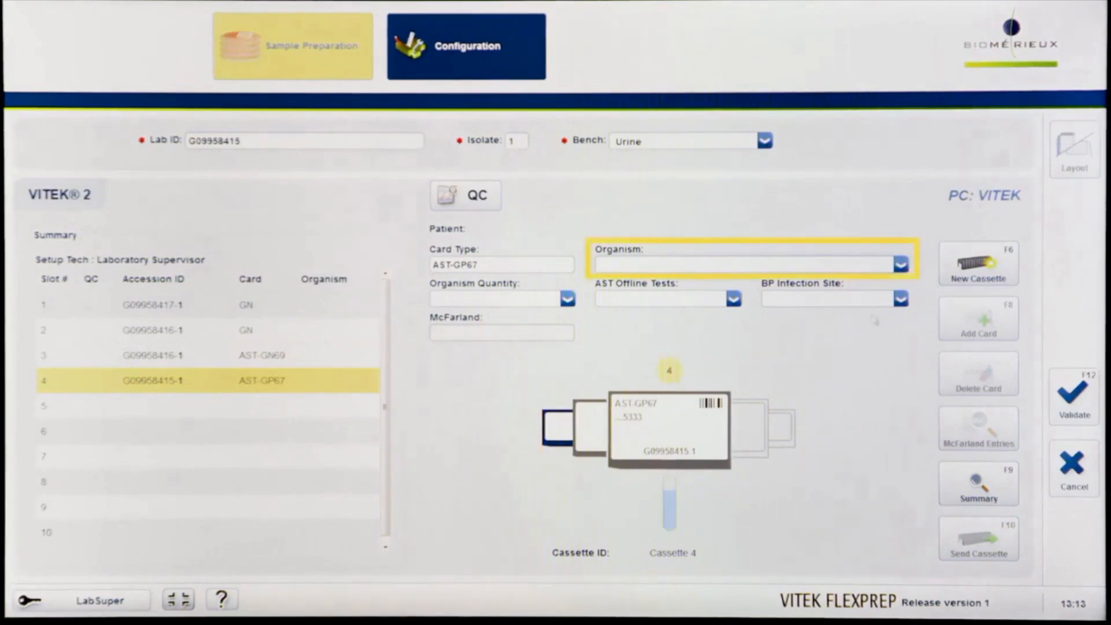
left_click(899, 264)
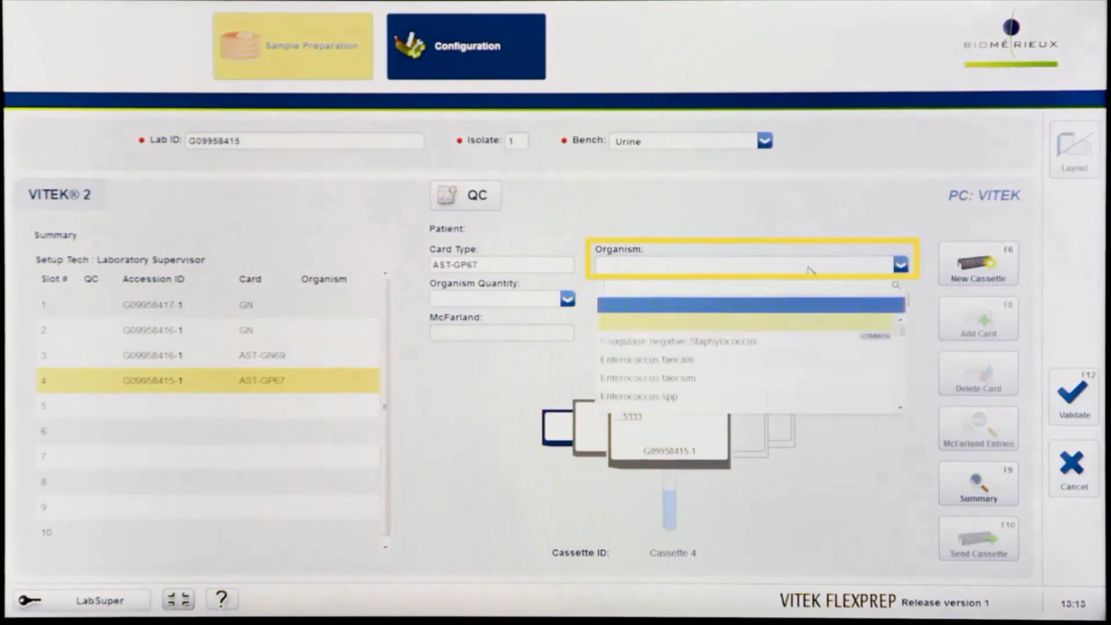
type("s")
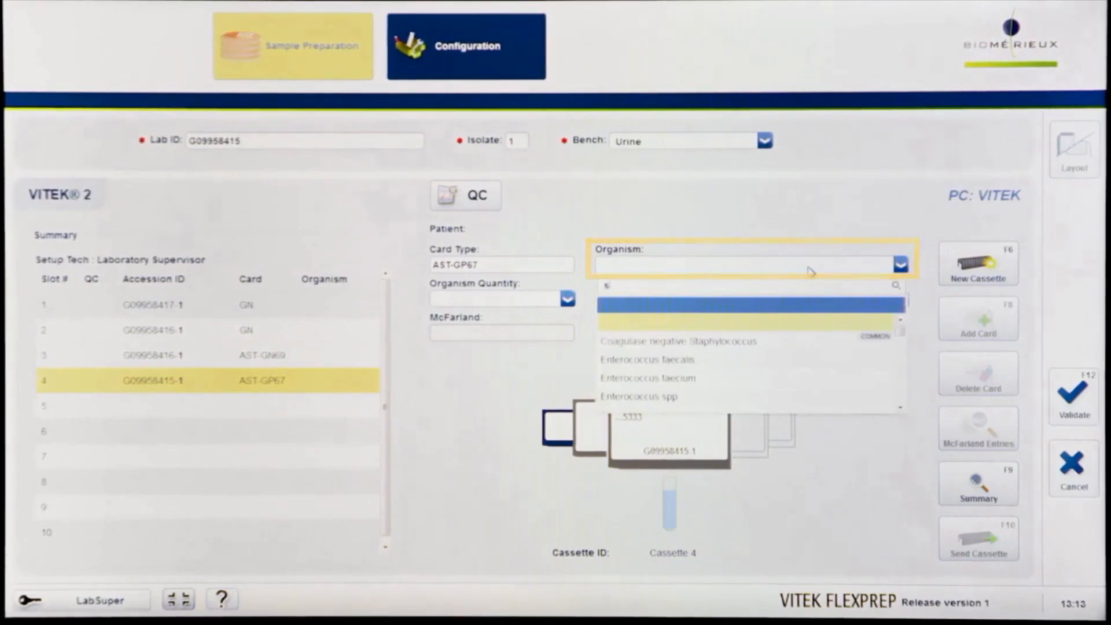
type("taph")
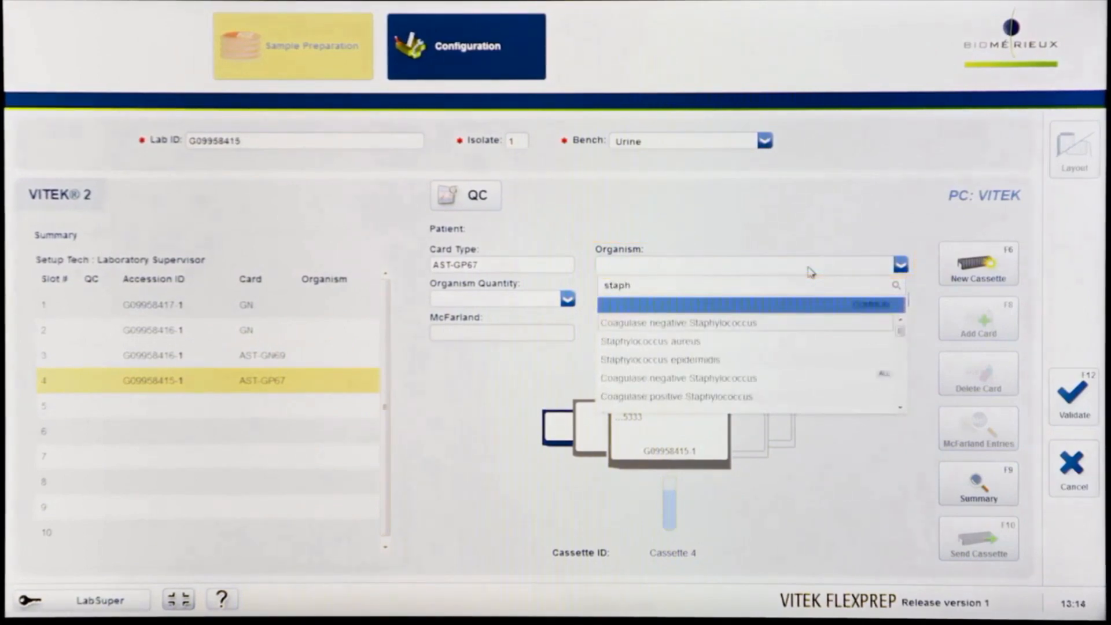
left_click(671, 322)
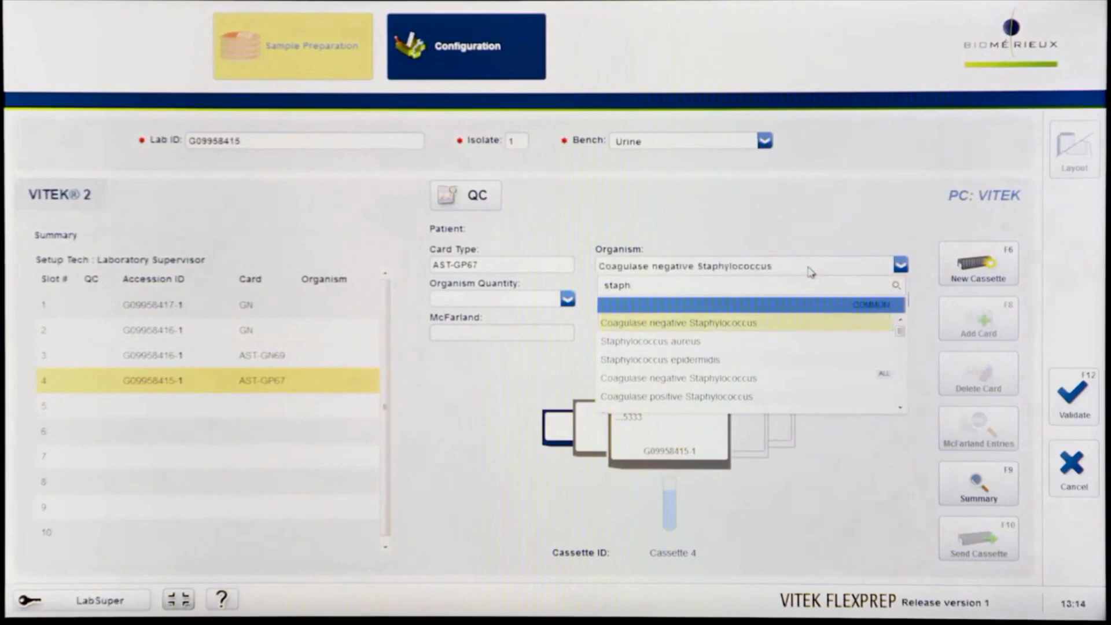
left_click(650, 340)
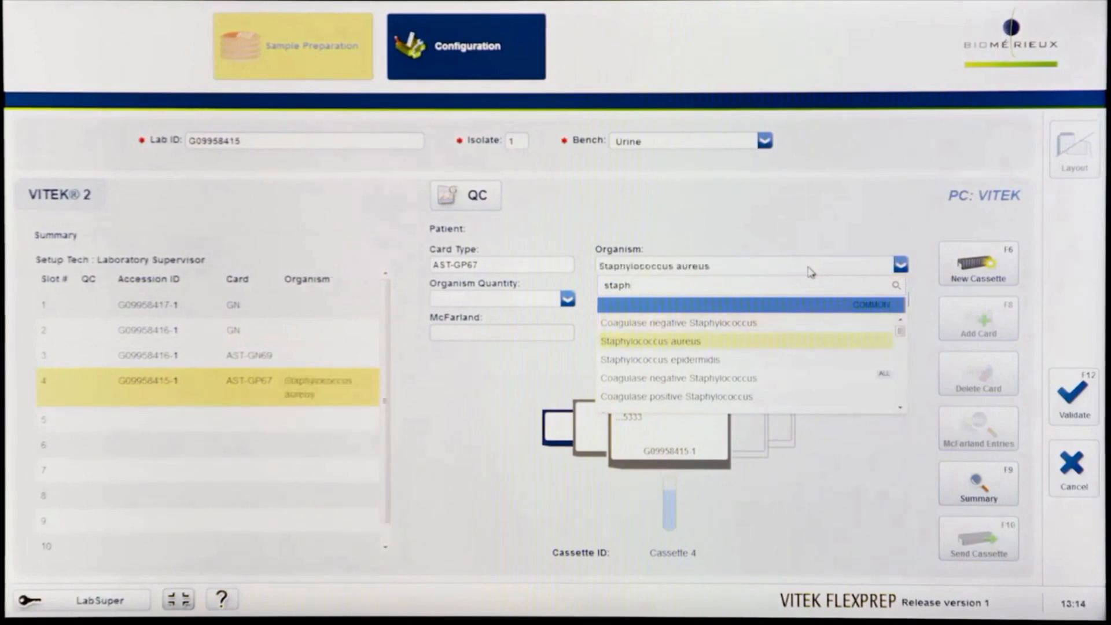
left_click(649, 341)
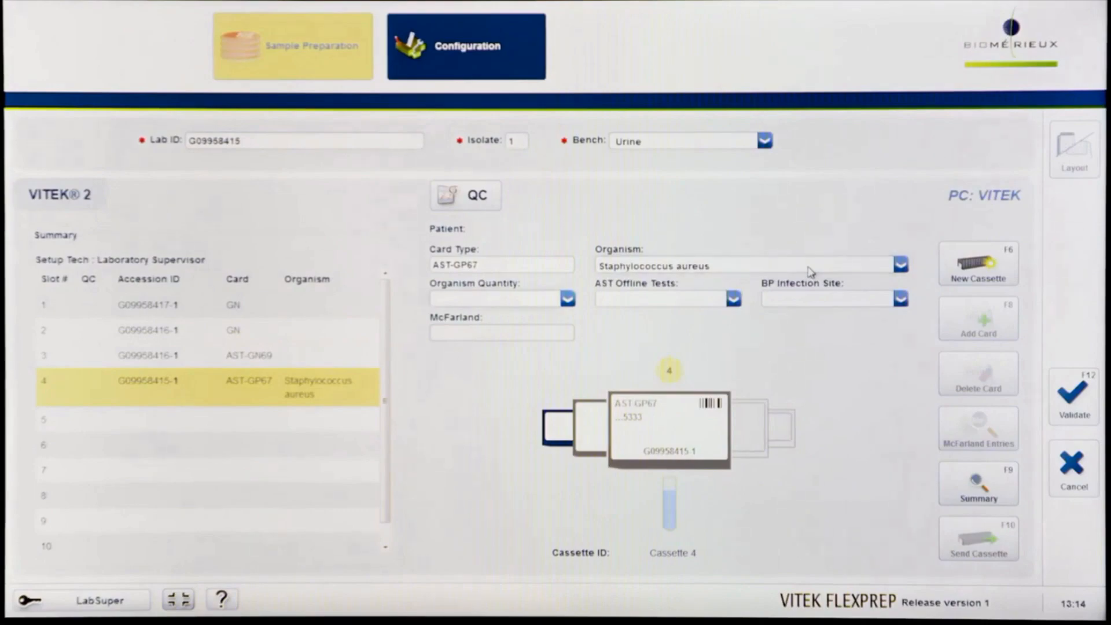
key("space")
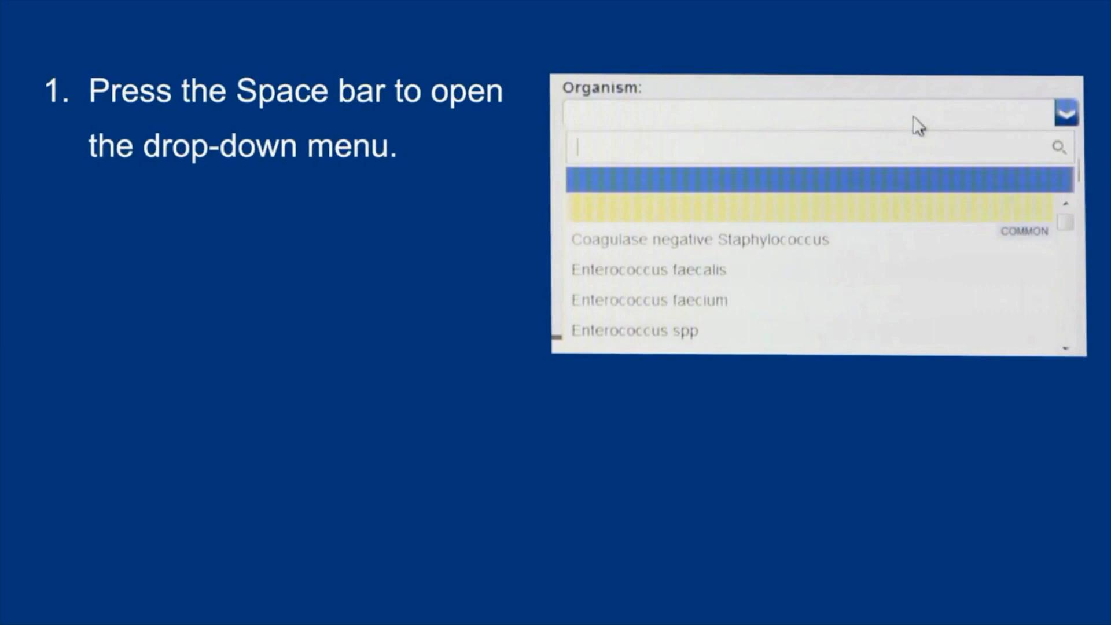
type("stap")
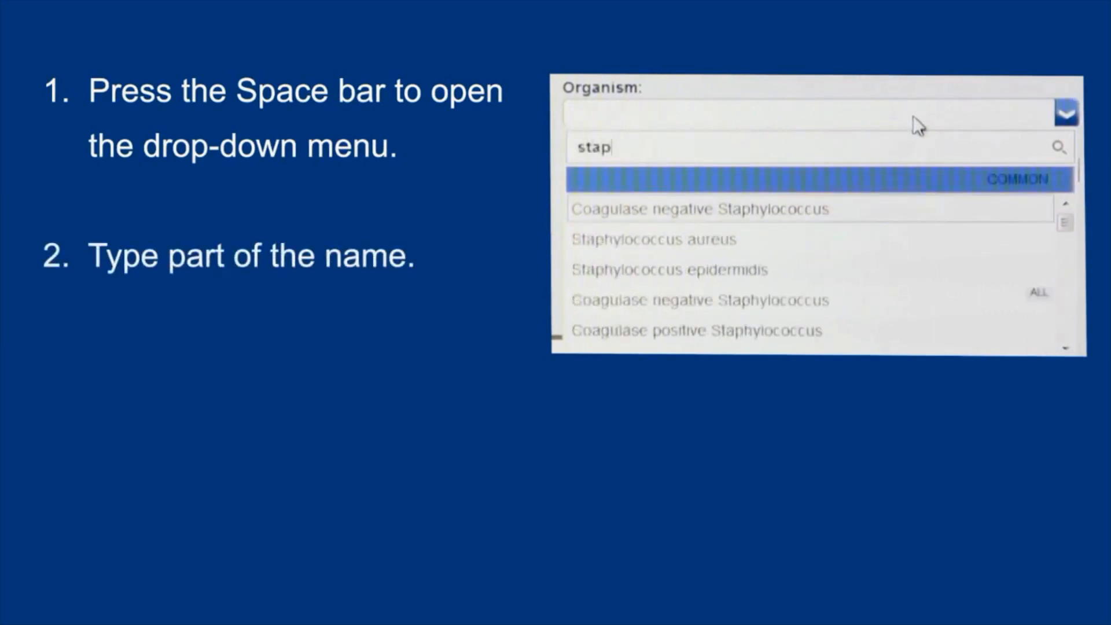
type("hylococcus aureus")
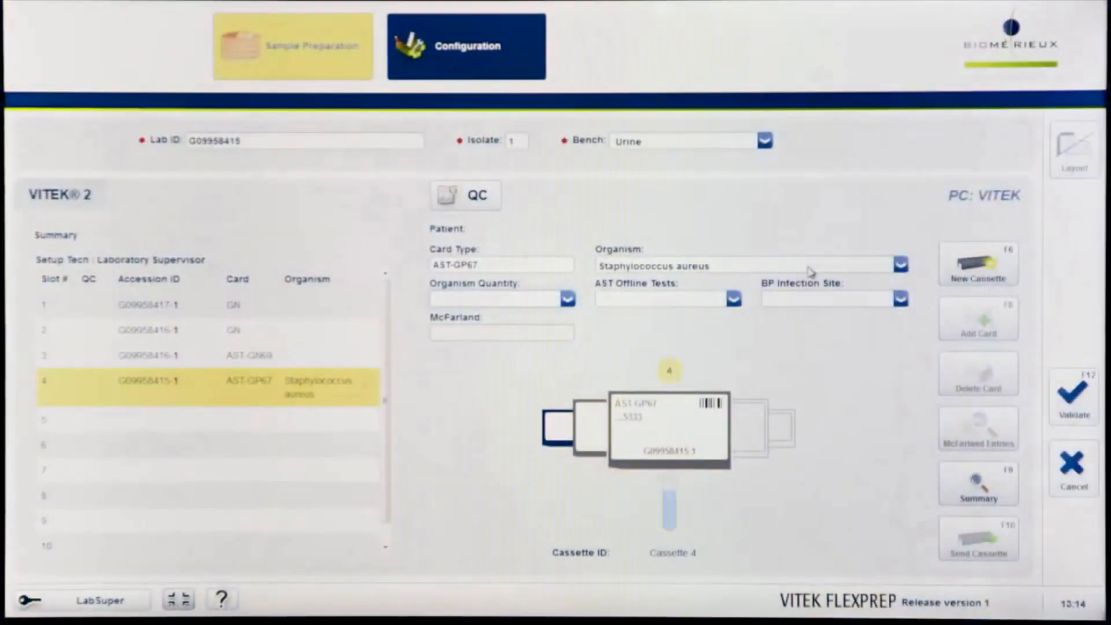
Set the organism quantity to 1+ (mod4).
left_click(500, 298)
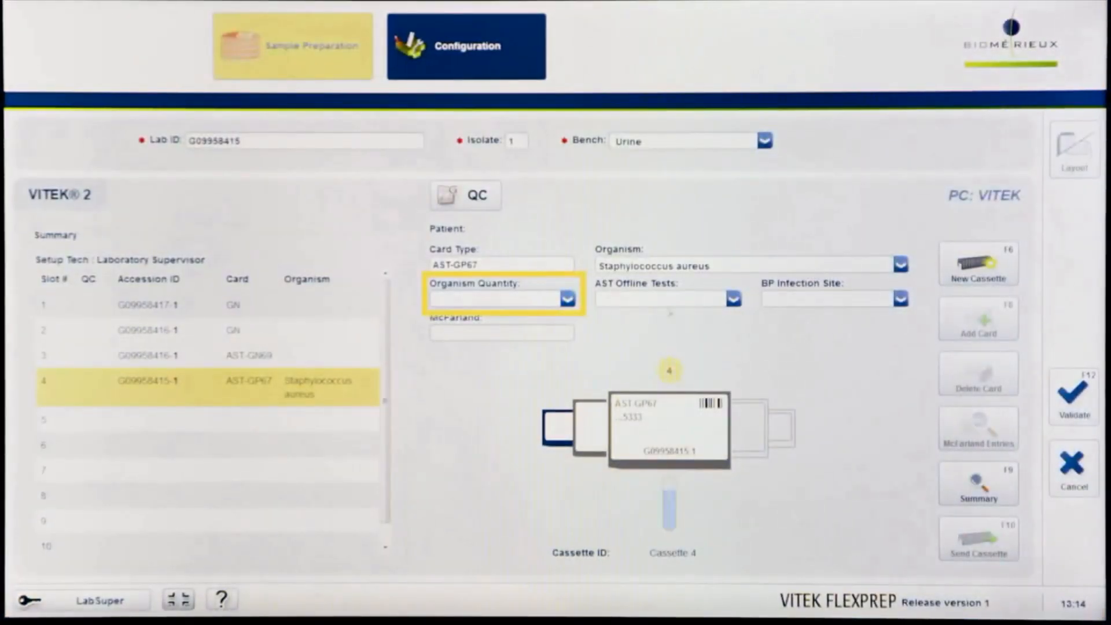
left_click(565, 299)
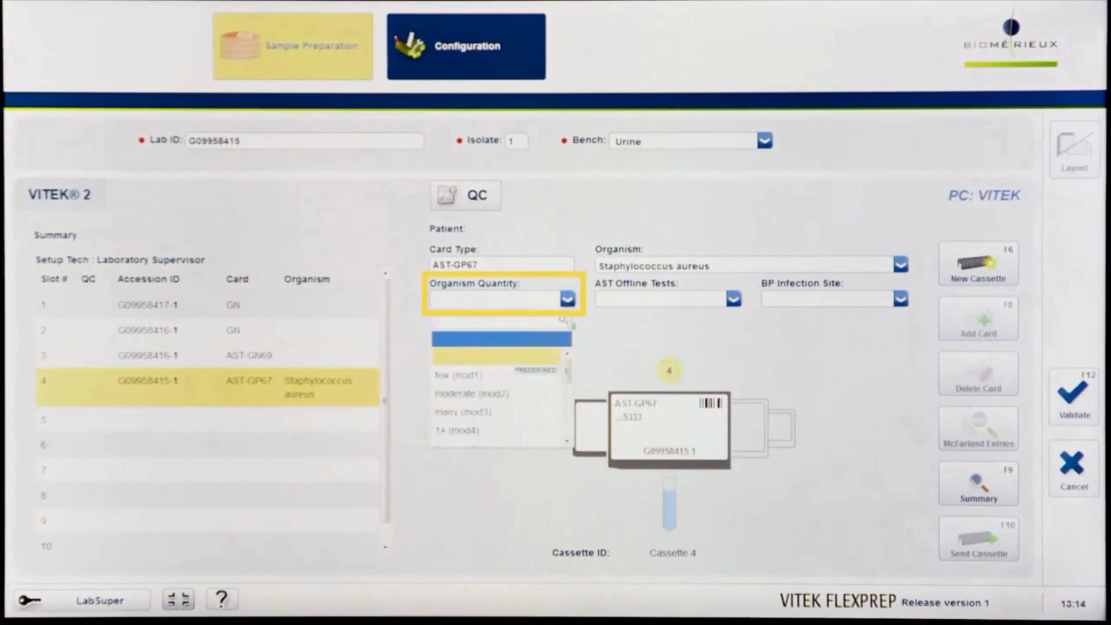
left_click(460, 429)
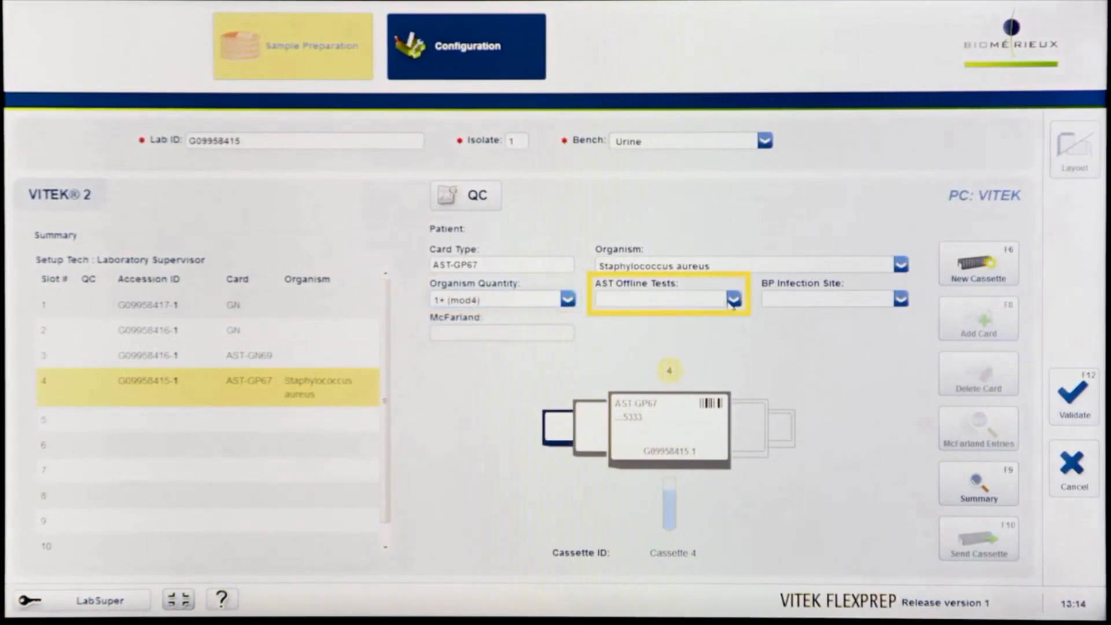
Add Beta-Lactamase + as the AST offline test.
left_click(733, 299)
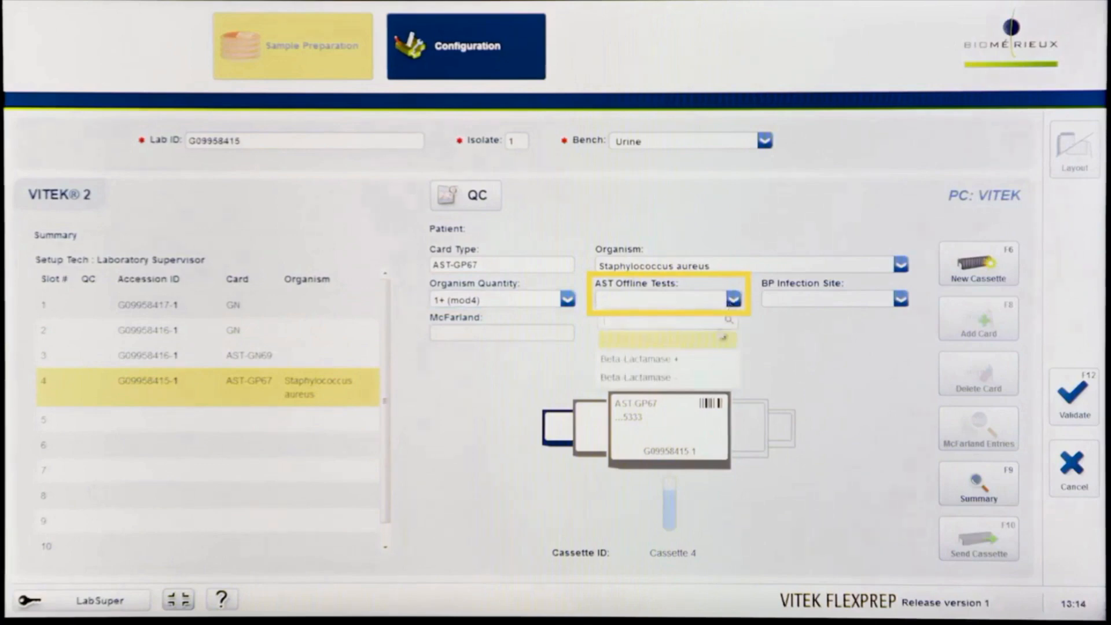
left_click(638, 359)
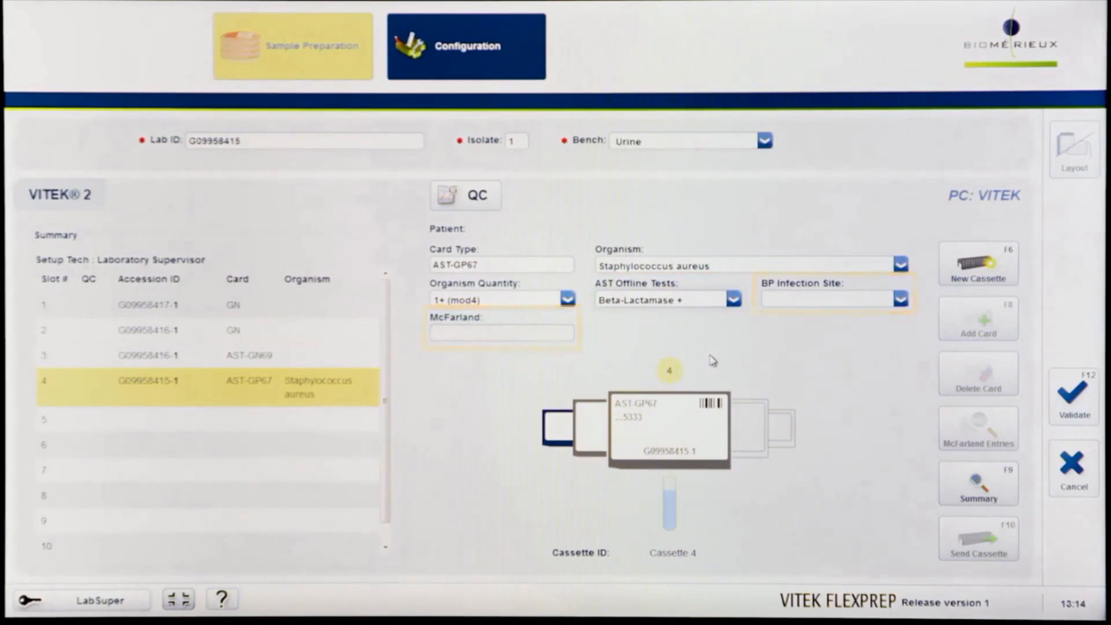
triple_click(499, 265)
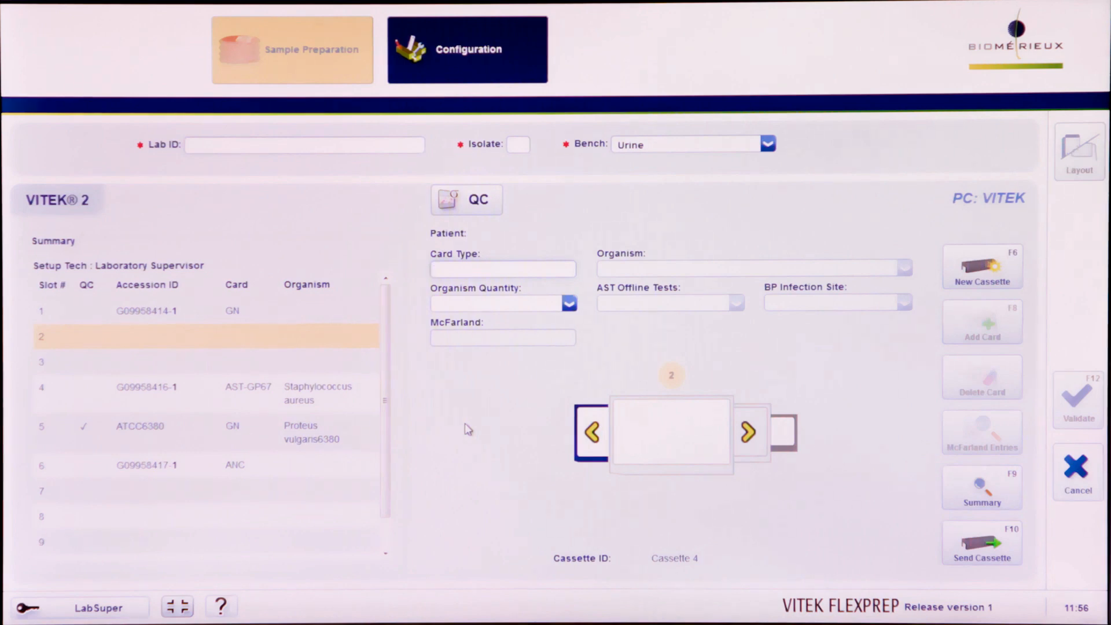
Send Cassette 4 (F10) toward Instrument1 and Instrument2, bringing up the confirmation.
left_click(502, 269)
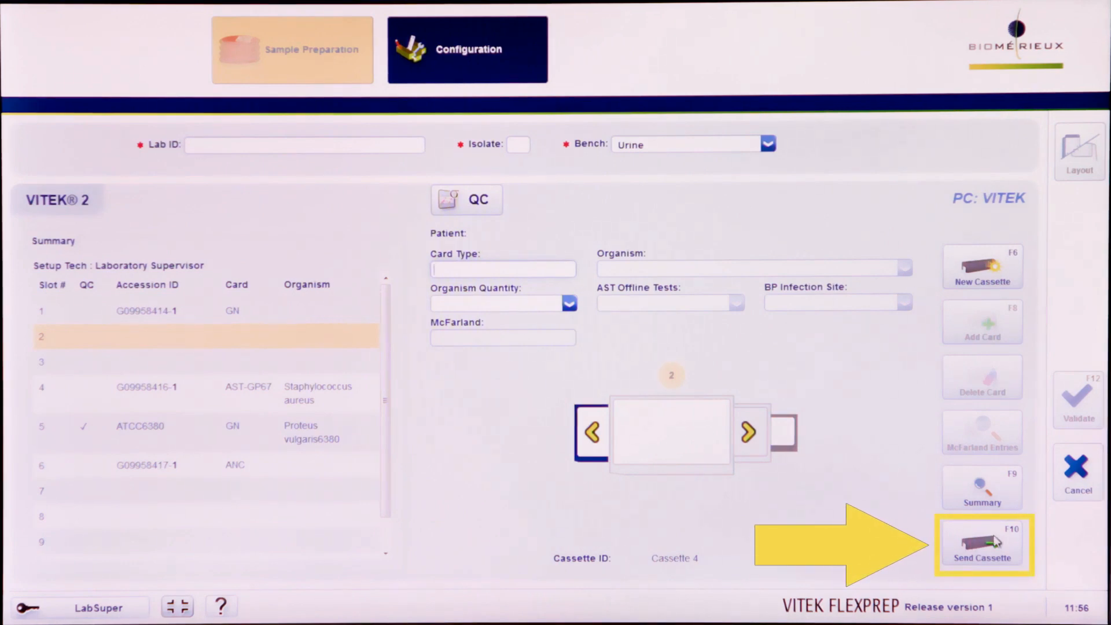
left_click(982, 544)
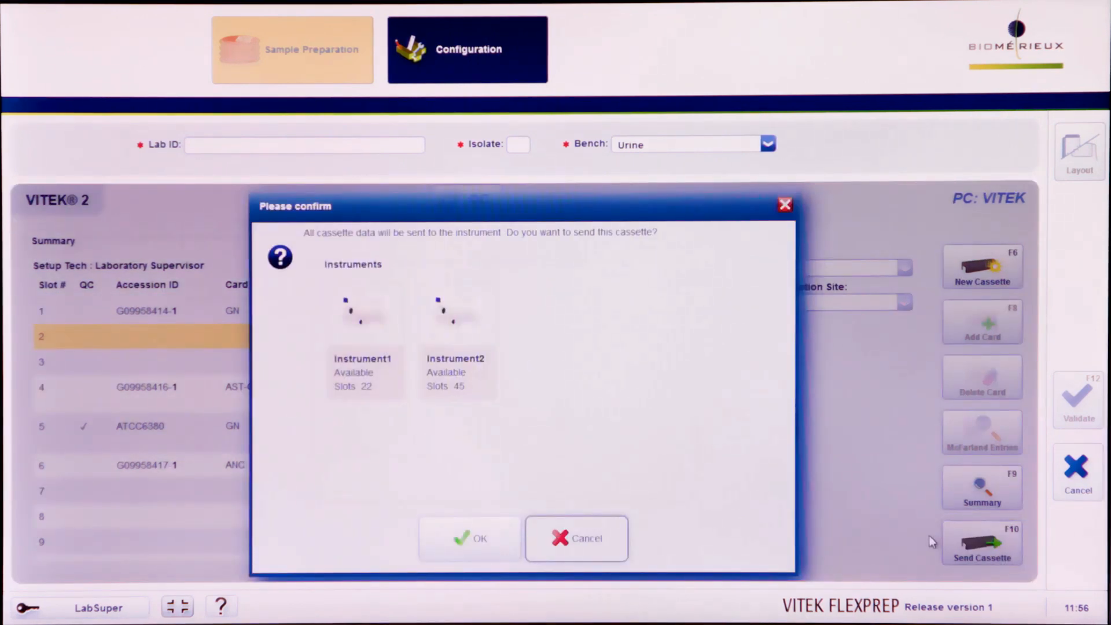
mouse_move(744, 579)
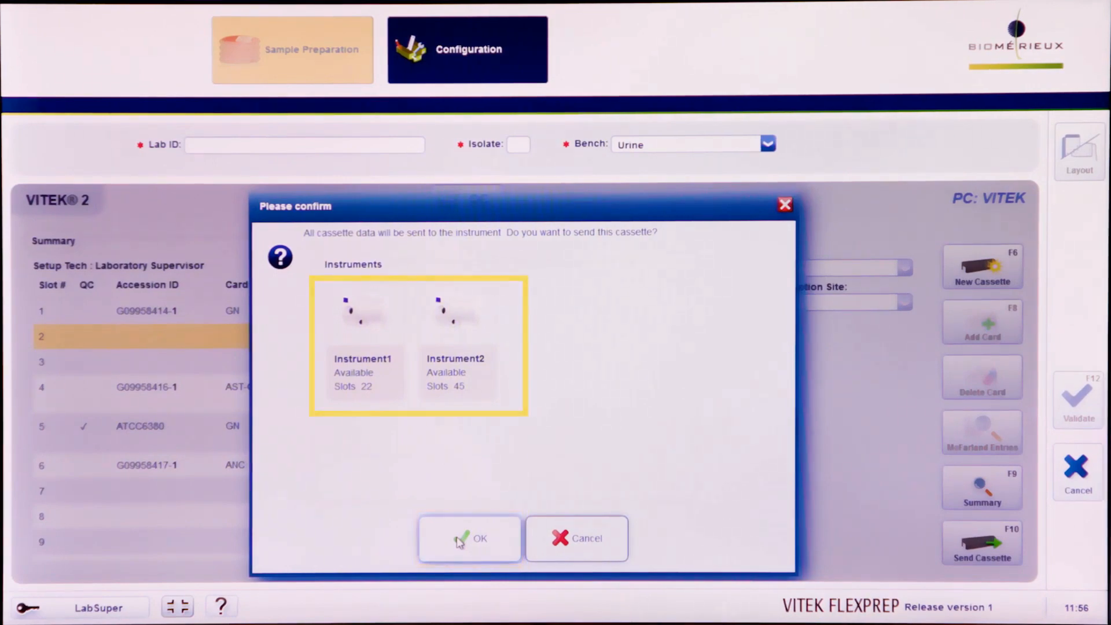
Confirm sending to the VITEK 2 systems and dismiss the success message.
left_click(470, 538)
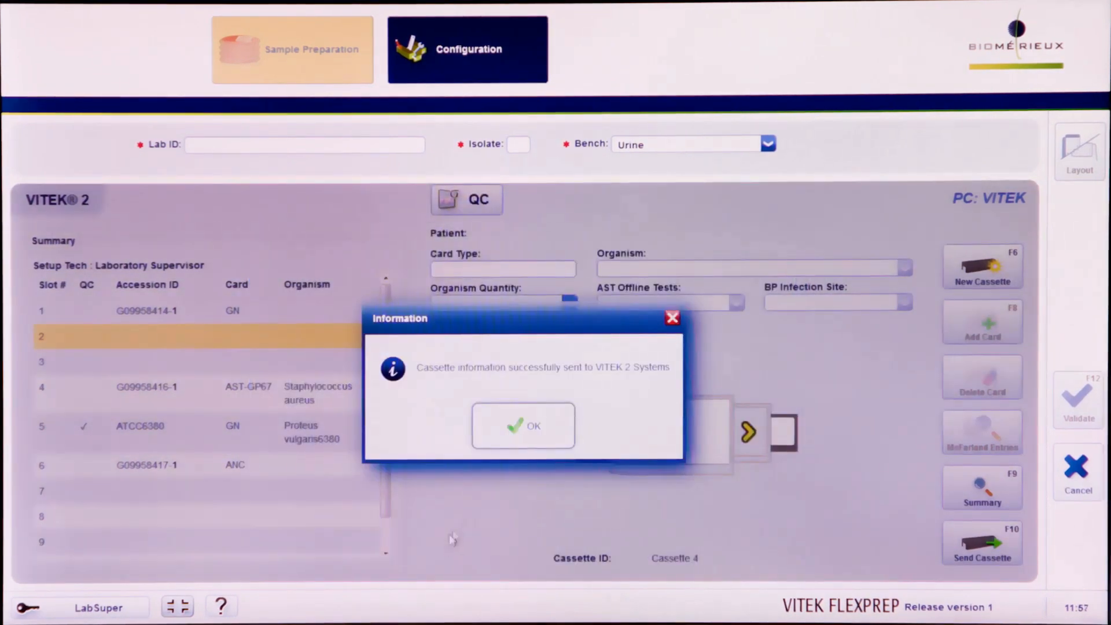
left_click(523, 425)
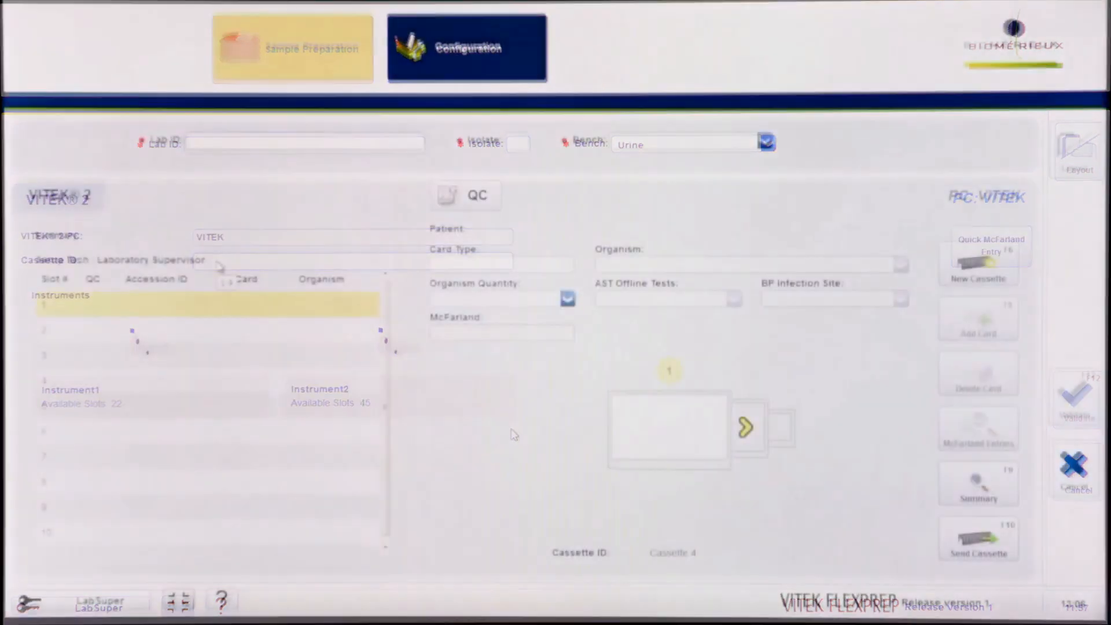